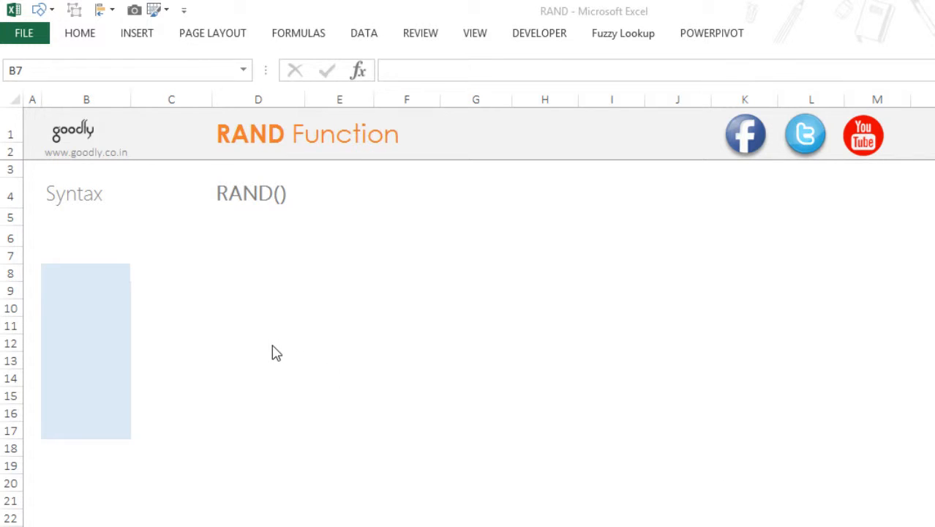
{"action": "mouse_move", "coordinate": [266, 355]}
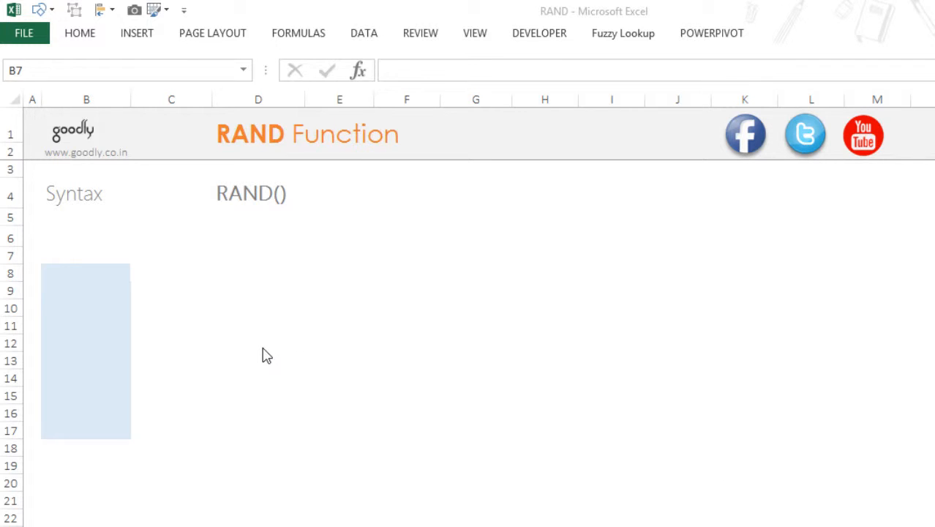
- Enter =RAND() in B8 and fill it down through B17 to get ten random decimals
{"action": "left_click", "coordinate": [85, 254]}
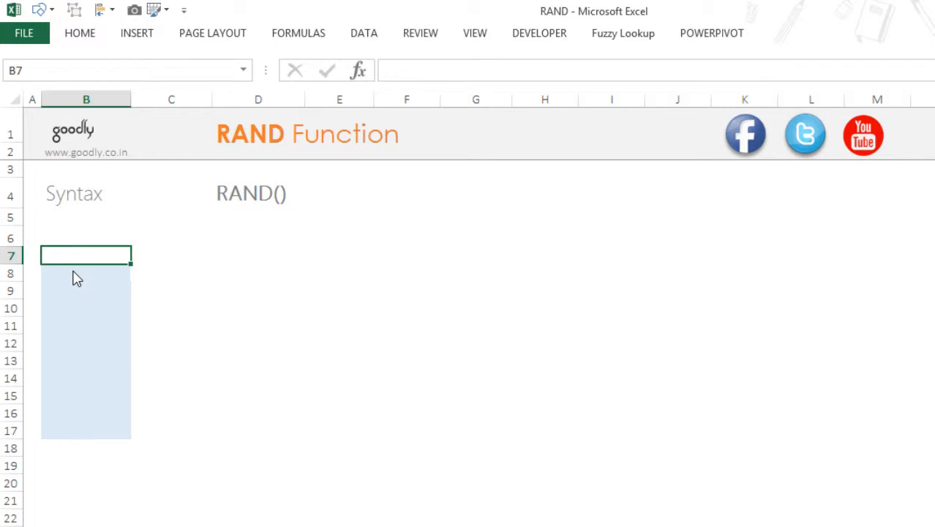
{"action": "left_click", "coordinate": [85, 274]}
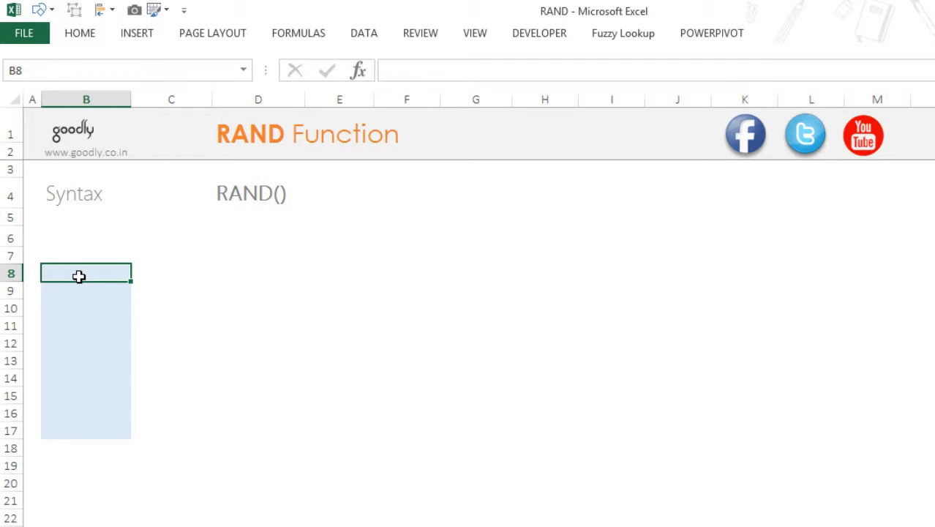
{"action": "type", "text": "=ra"}
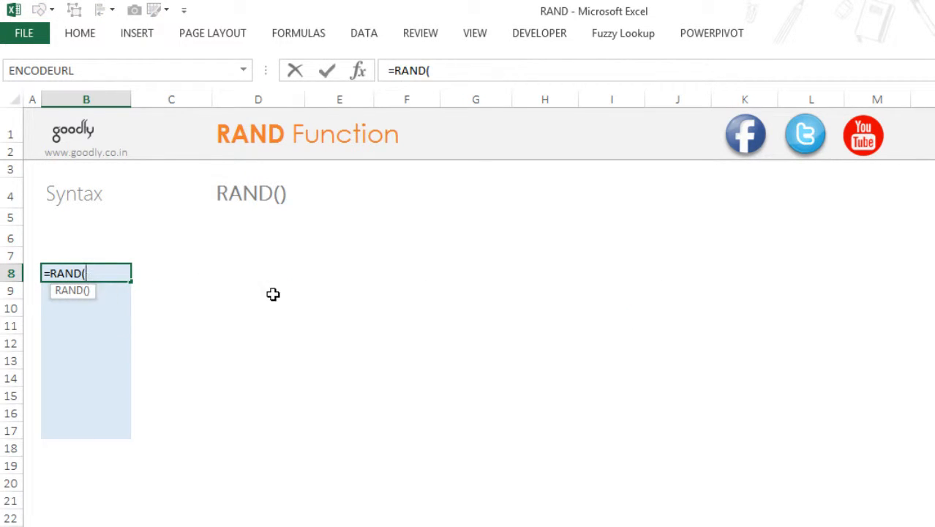
{"action": "type", "text": ")"}
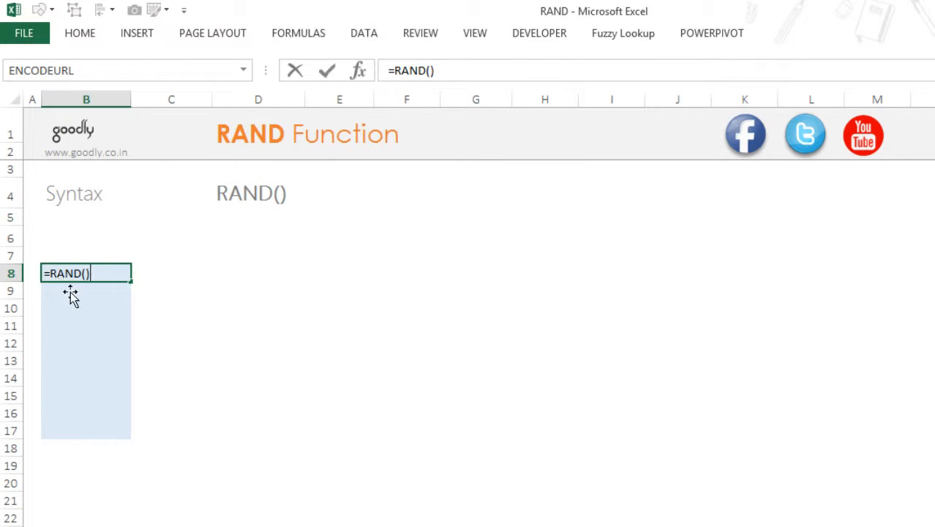
{"action": "left_click_drag", "start_coordinate": [85, 274], "coordinate": [85, 395]}
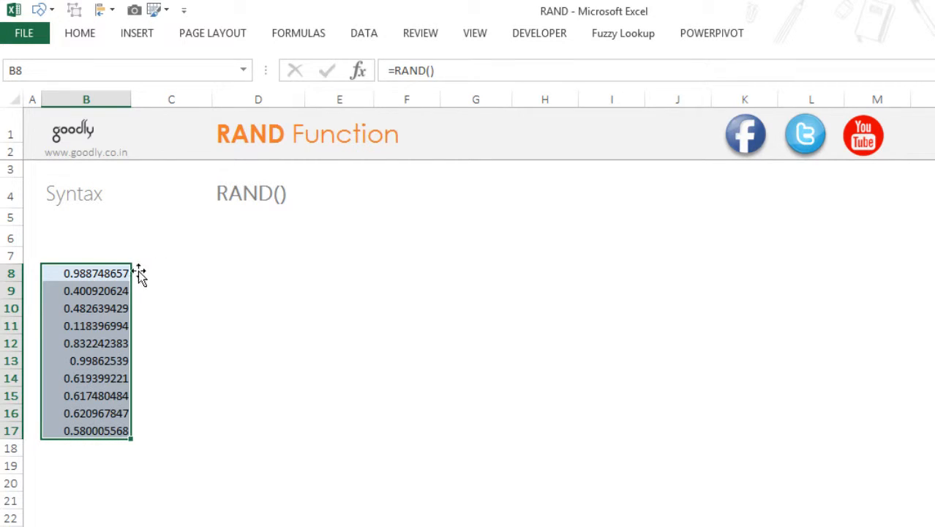
{"action": "mouse_move", "coordinate": [140, 445]}
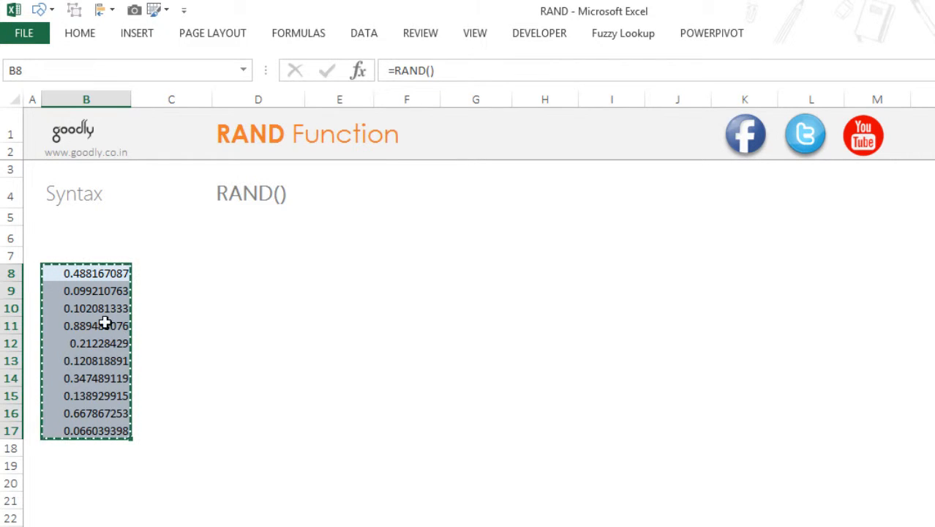
{"action": "mouse_move", "coordinate": [430, 227]}
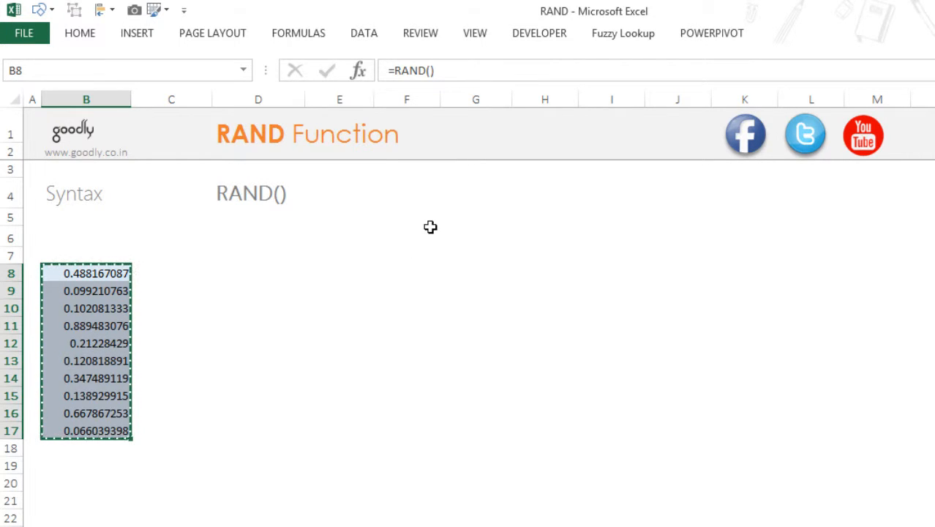
- Paste Special as Values over B8:B17 and confirm B9 holds a fixed number
{"action": "key", "text": "alt"}
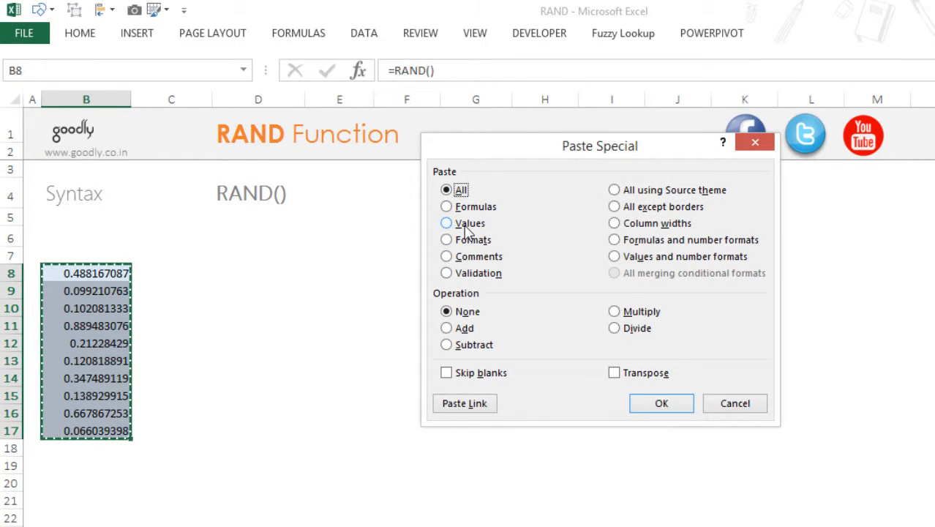
{"action": "left_click", "coordinate": [660, 403]}
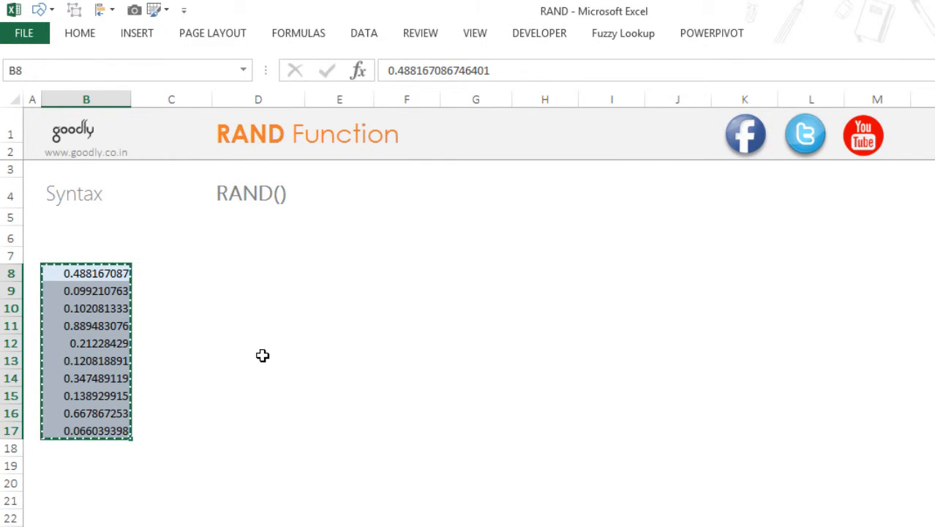
{"action": "left_click", "coordinate": [85, 290]}
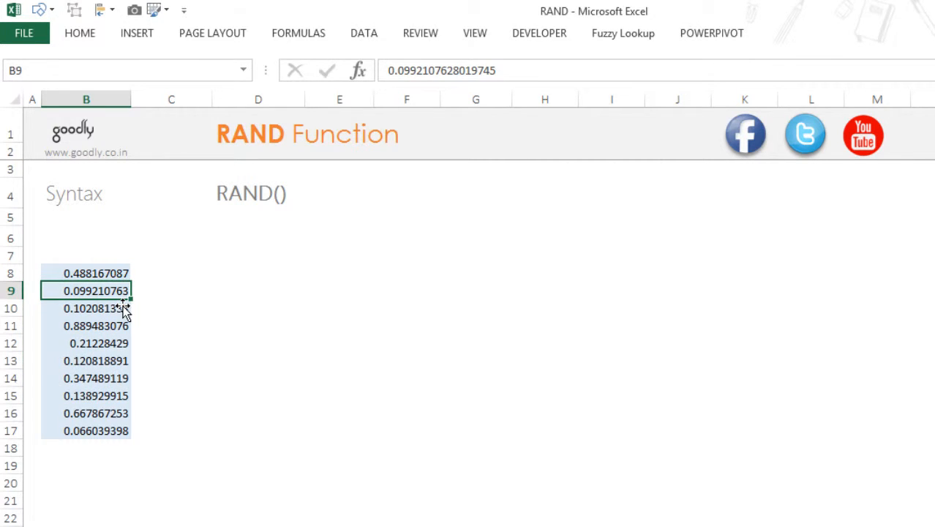
{"action": "double_click", "coordinate": [86, 290]}
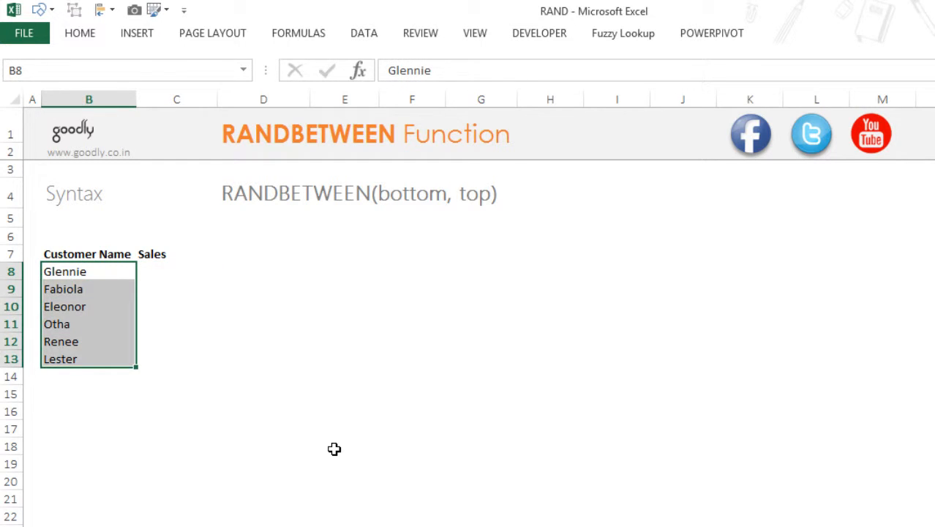
- Fill =RANDBETWEEN(100,300) into the Sales cells from Glennie down to Lester
{"action": "left_click", "coordinate": [176, 270]}
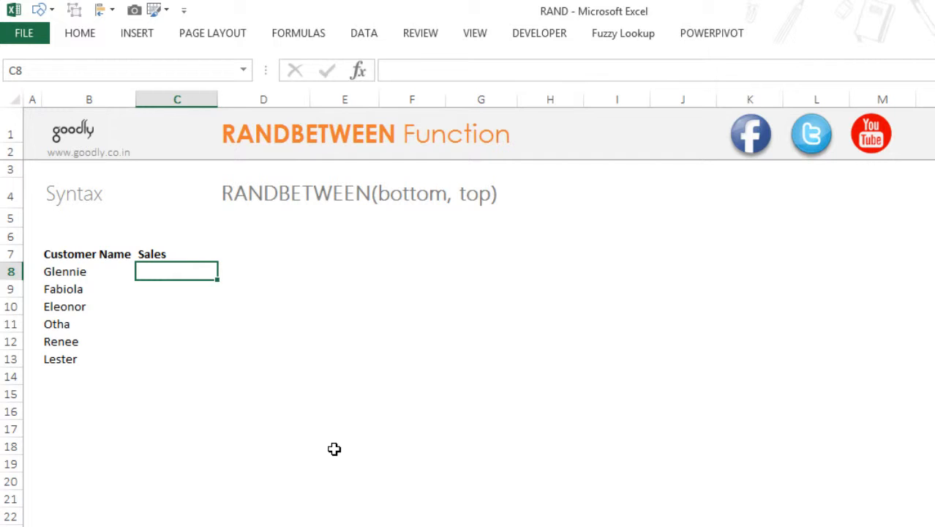
{"action": "left_click_drag", "start_coordinate": [175, 270], "coordinate": [176, 341]}
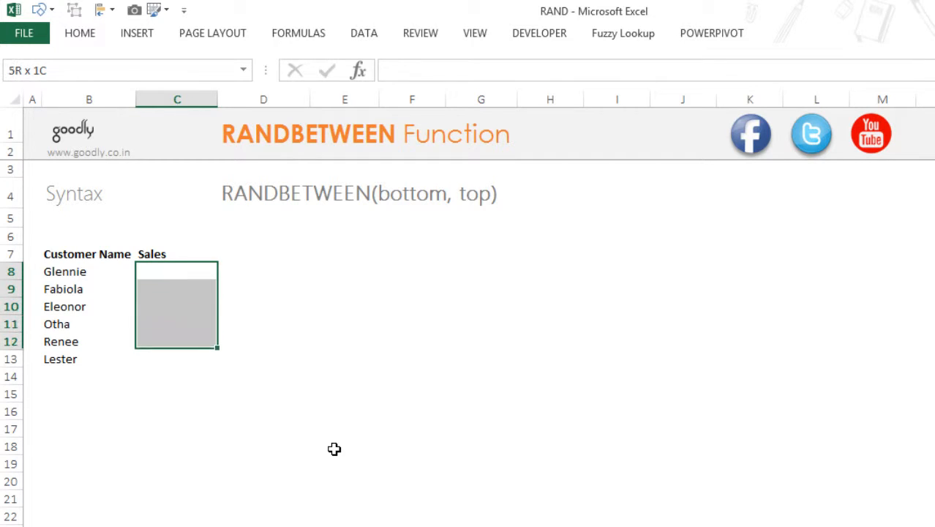
{"action": "type", "text": "=ran"}
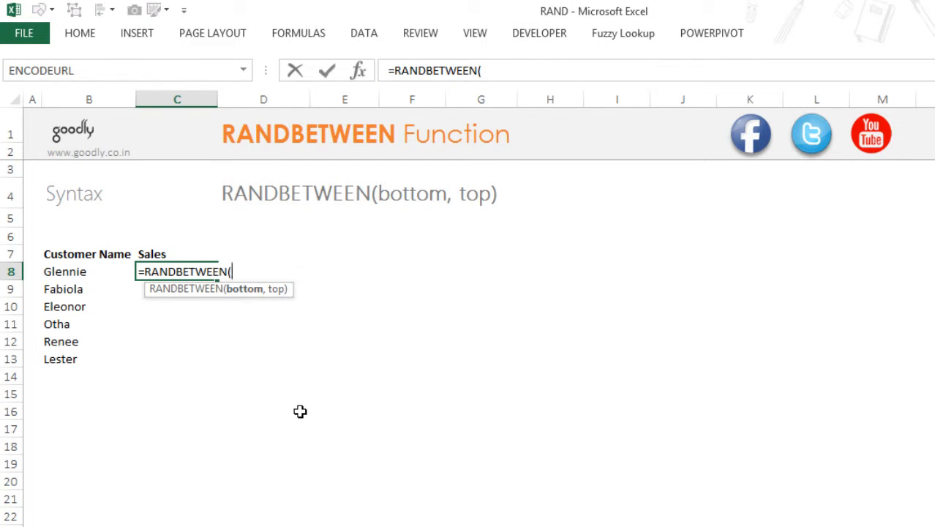
{"action": "mouse_move", "coordinate": [267, 309]}
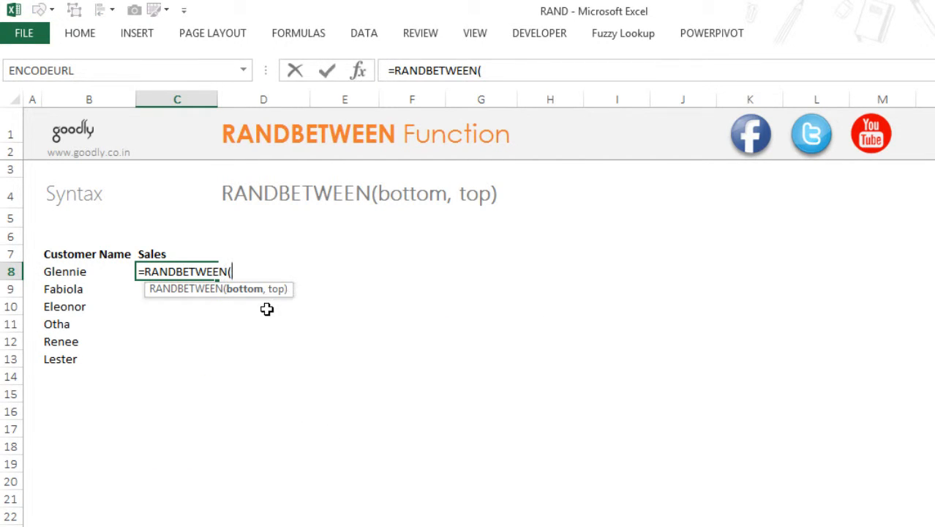
{"action": "type", "text": "100"}
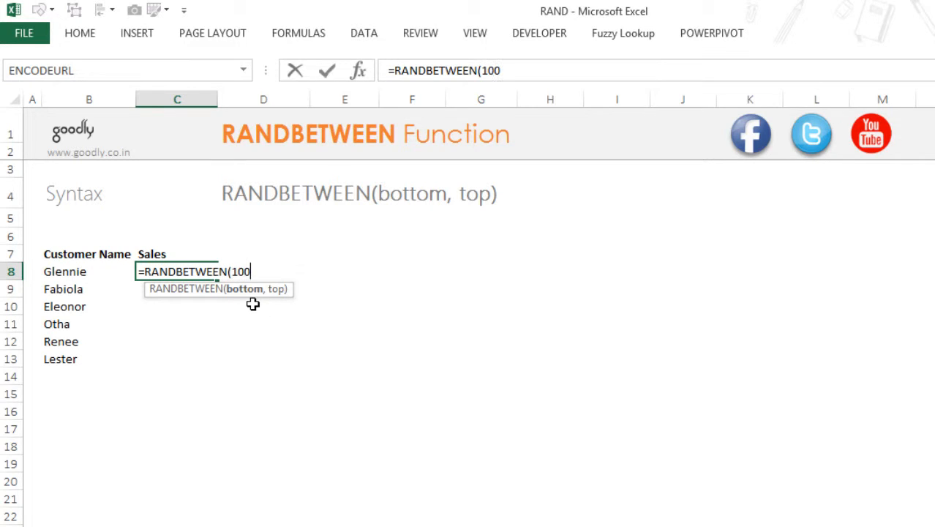
{"action": "type", "text": ","}
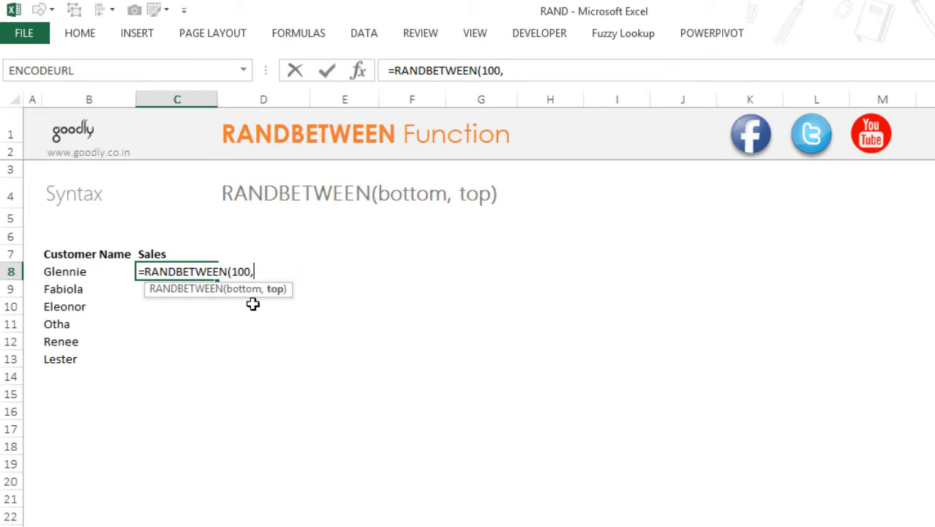
{"action": "type", "text": "300)"}
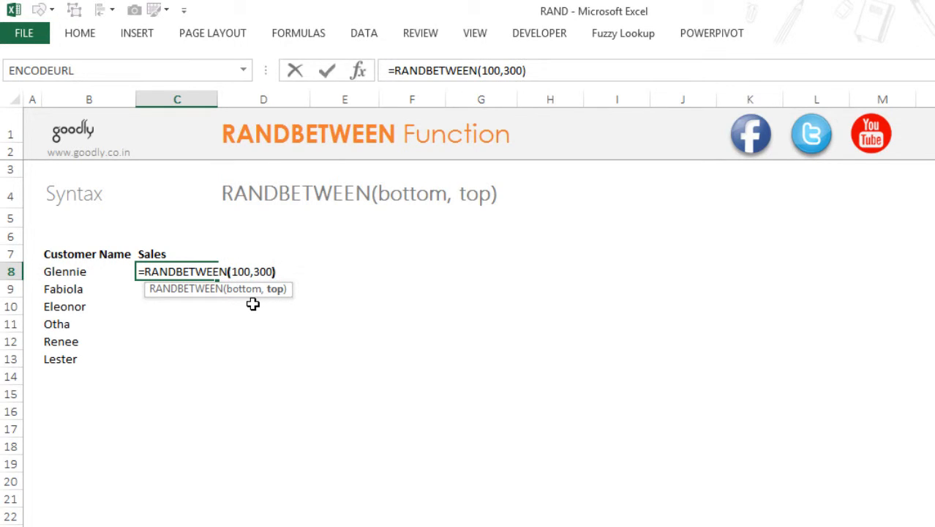
{"action": "key", "text": "Enter"}
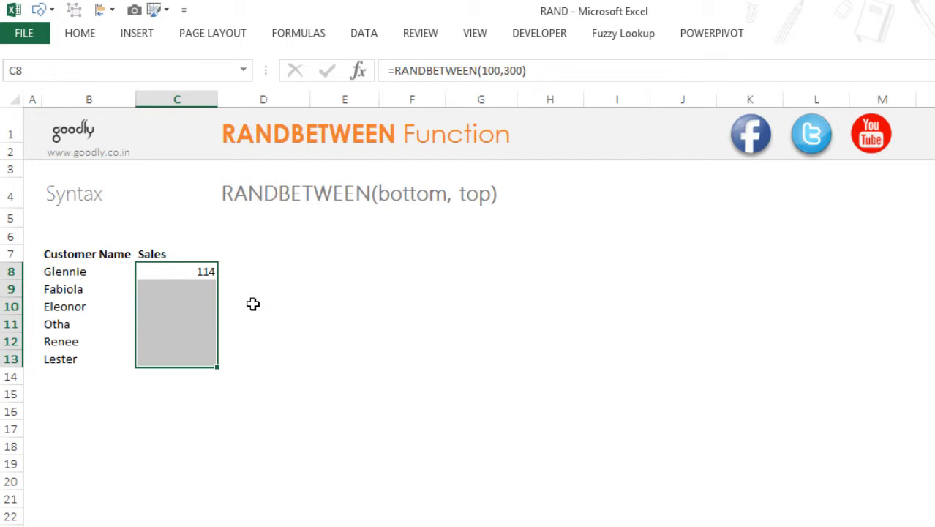
{"action": "left_click_drag", "start_coordinate": [217, 281], "coordinate": [216, 368]}
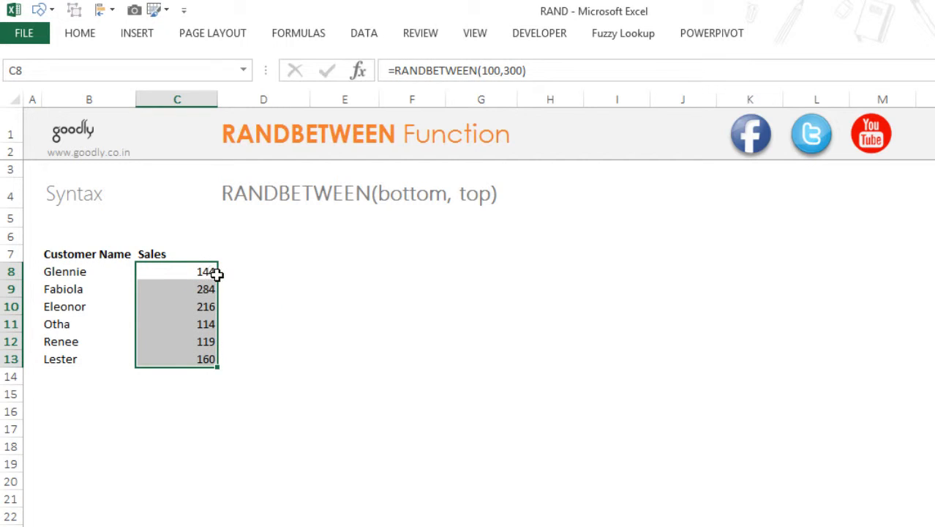
{"action": "mouse_move", "coordinate": [247, 351]}
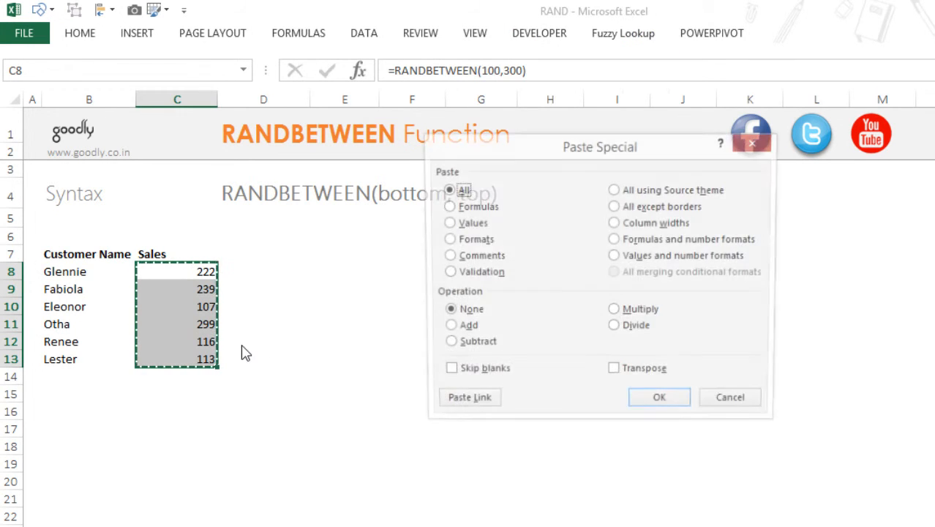
- Paste the copied C8:C13 sales back as Values so they become static integers
{"action": "left_click", "coordinate": [451, 222]}
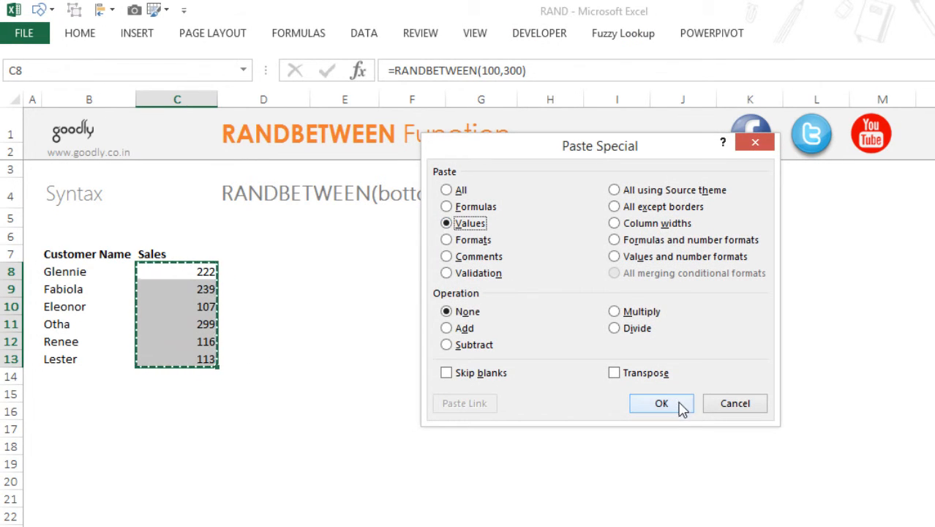
{"action": "left_click", "coordinate": [660, 404]}
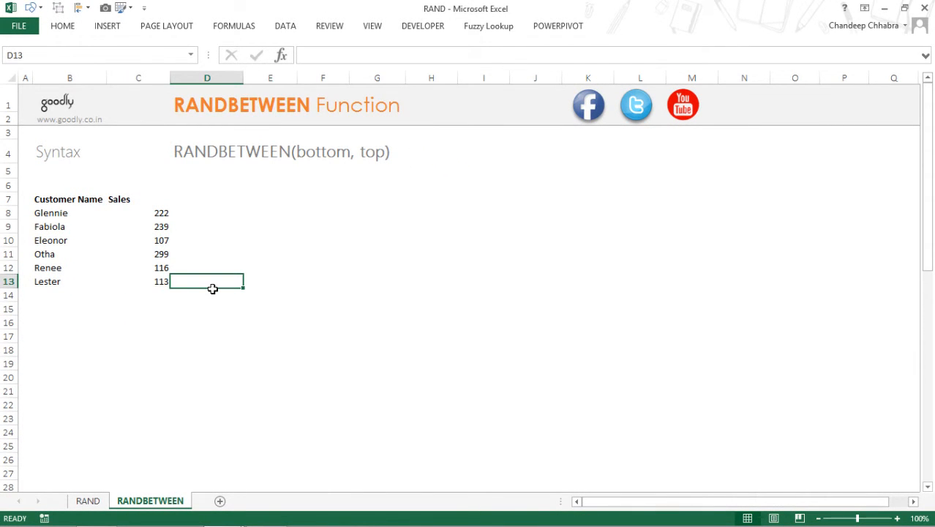
{"action": "mouse_move", "coordinate": [518, 273]}
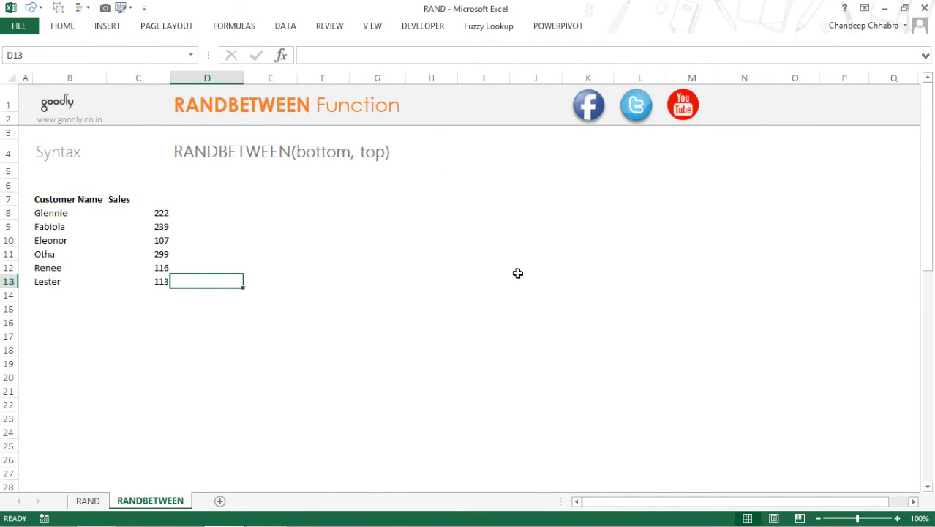
{"action": "mouse_move", "coordinate": [690, 158]}
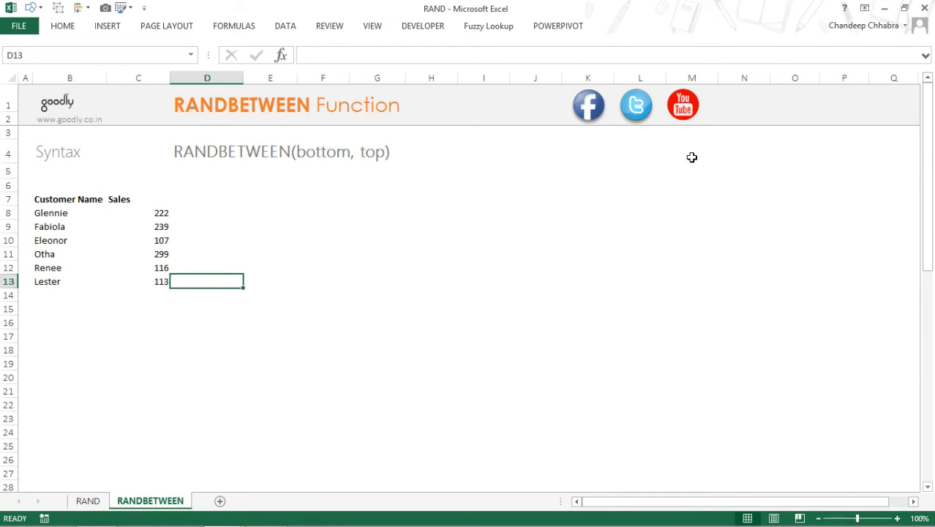
{"action": "mouse_move", "coordinate": [82, 143]}
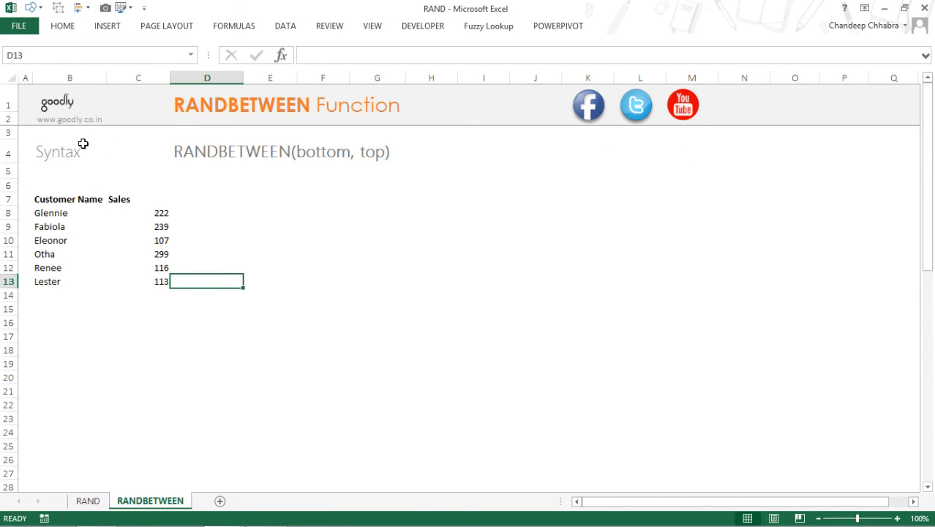
{"action": "mouse_move", "coordinate": [89, 144]}
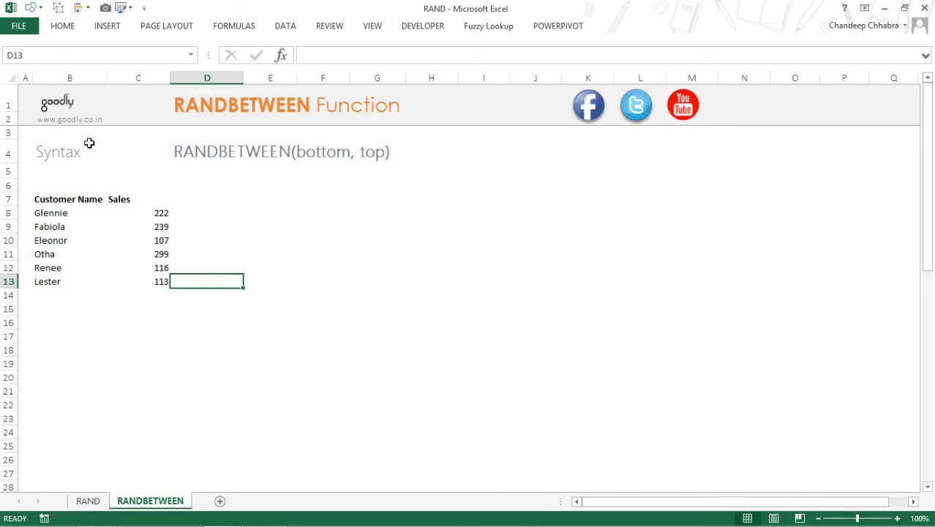